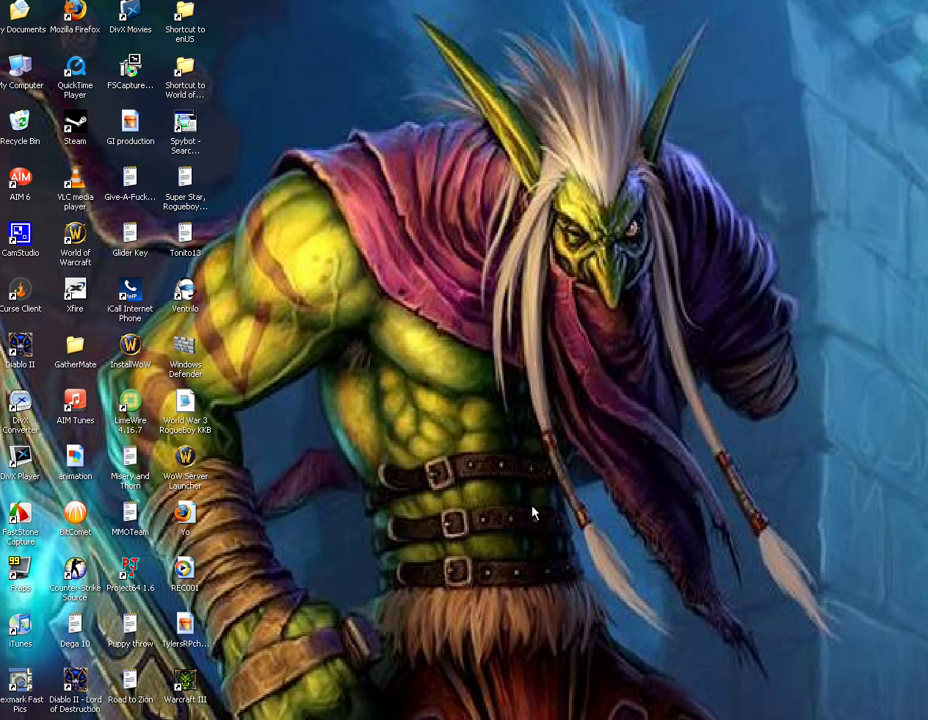
pyautogui.moveTo(270, 42)
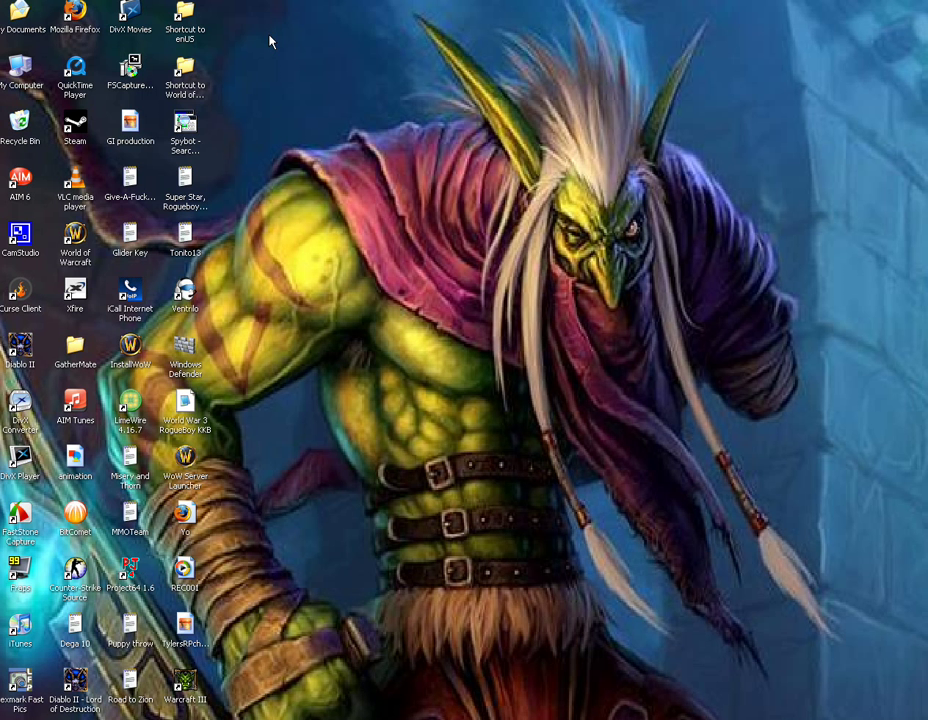
# - Launch Firefox from its desktop icon so freshproxy.org loads
pyautogui.moveTo(270, 40); pyautogui.dragTo(295, 15)
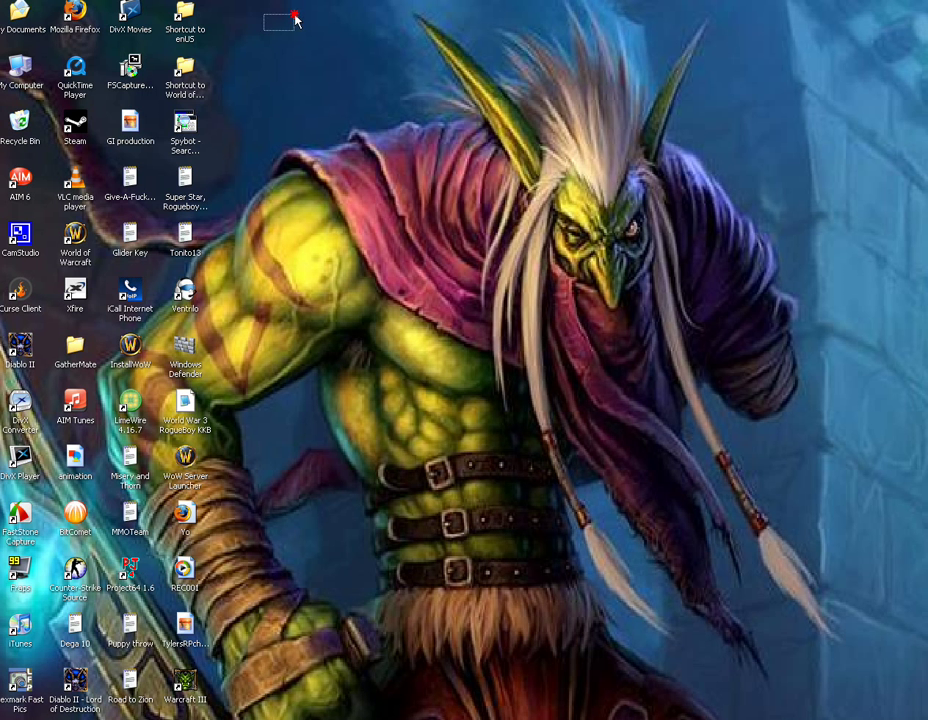
pyautogui.moveTo(240, 18)
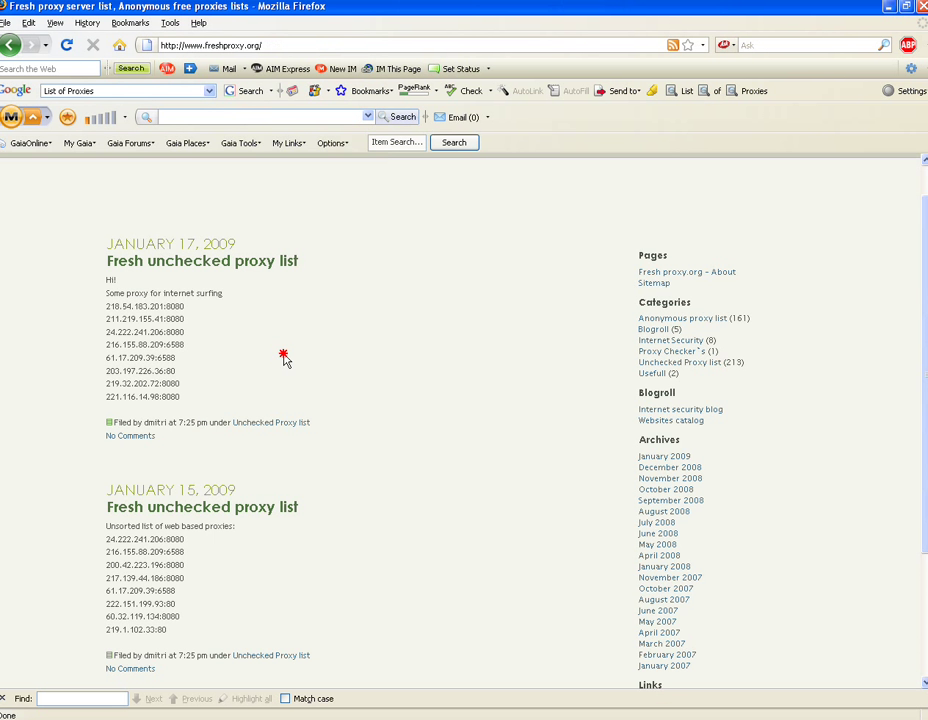
pyautogui.scroll(-3)
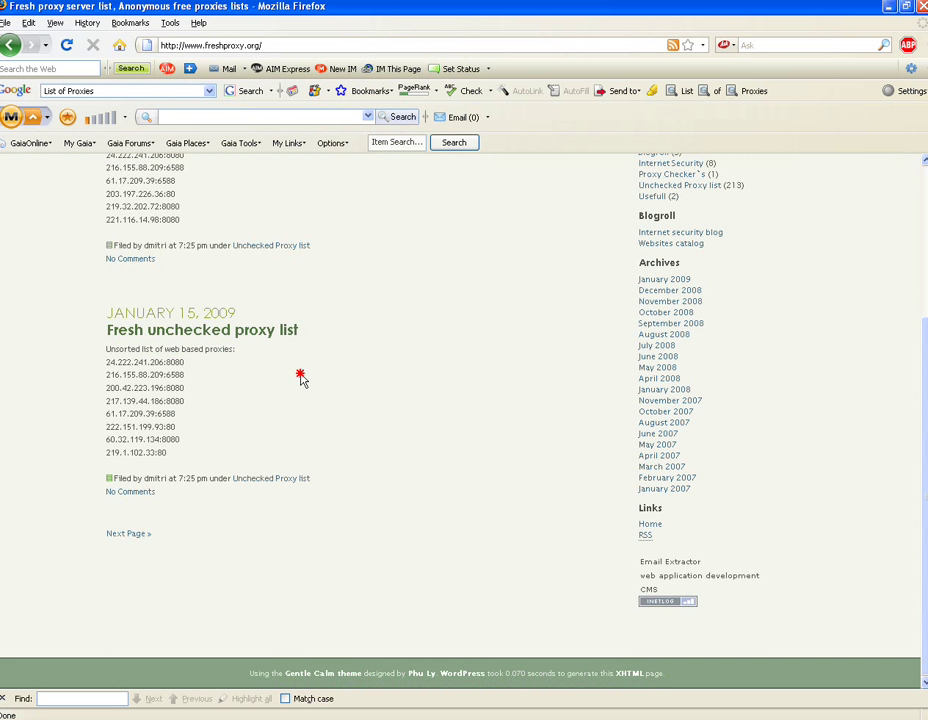
pyautogui.scroll(3)
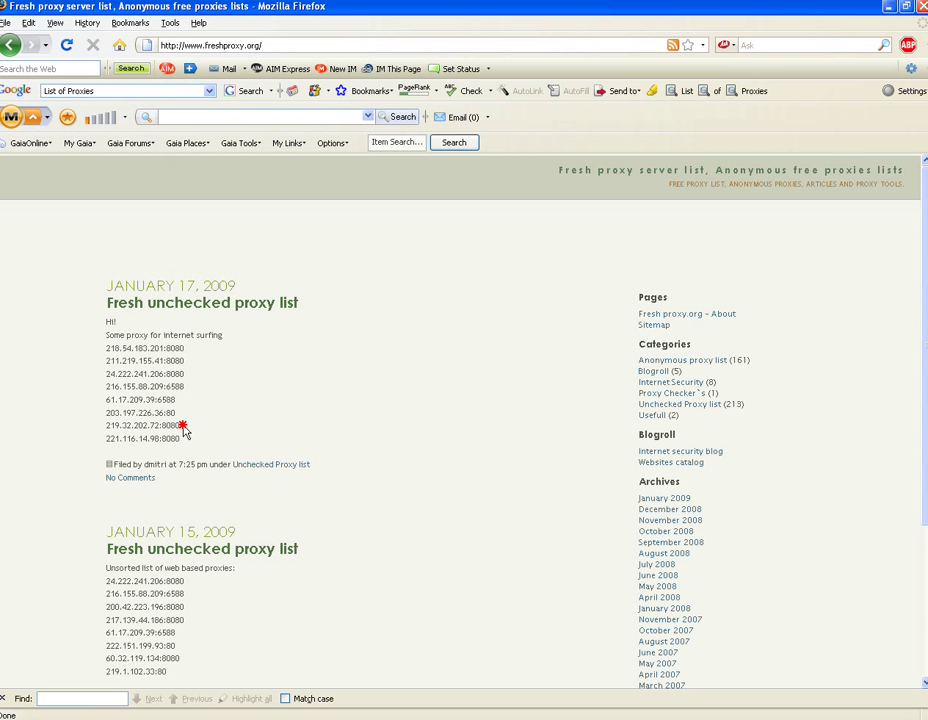
pyautogui.doubleClick(167, 425)
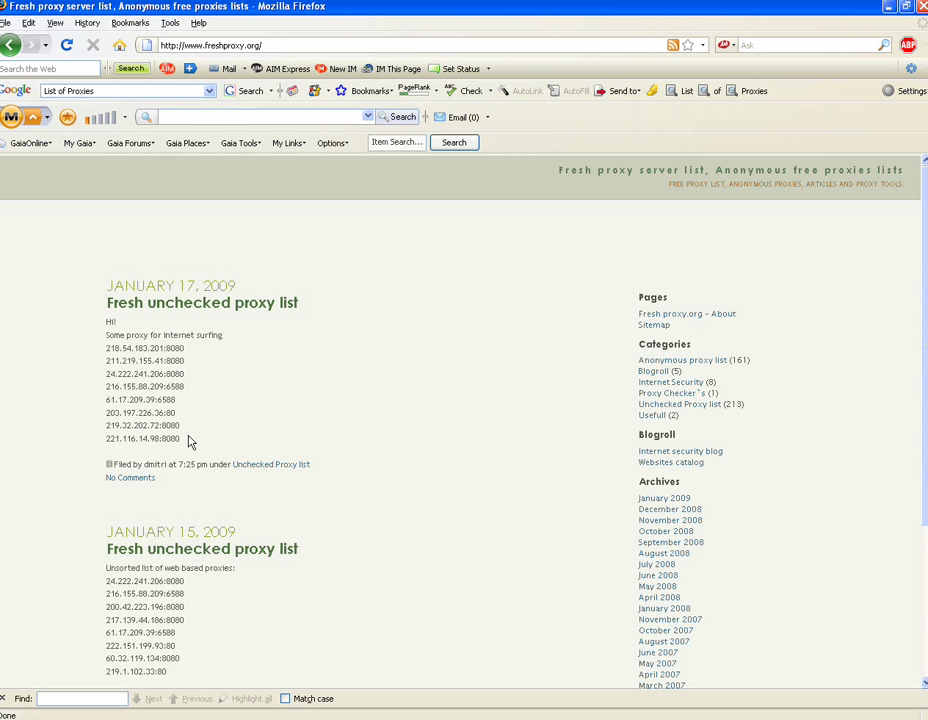
pyautogui.doubleClick(142, 438)
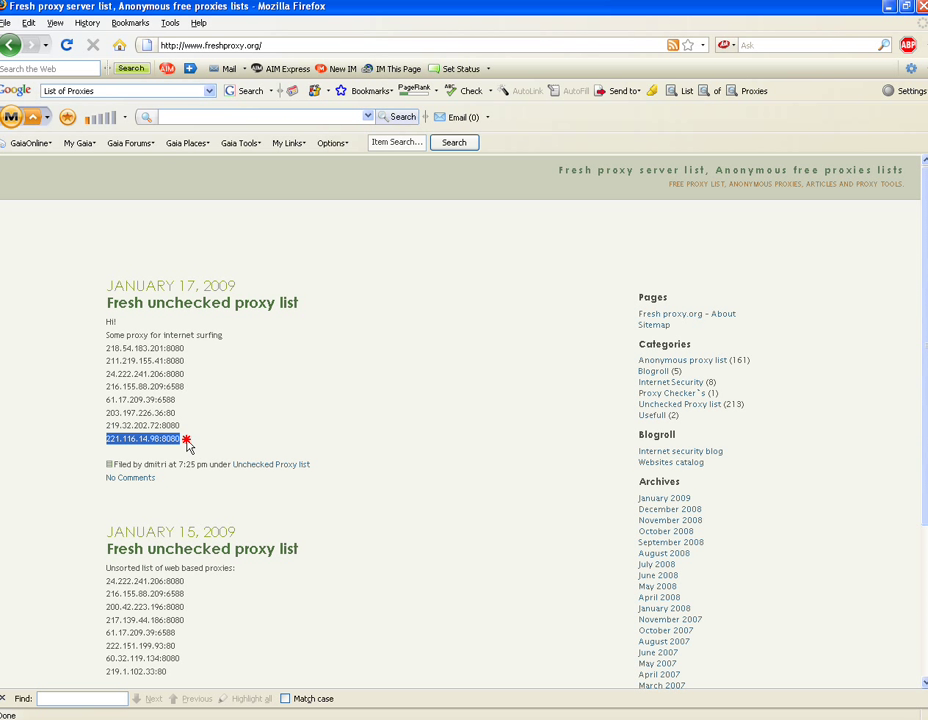
pyautogui.scroll(-3)
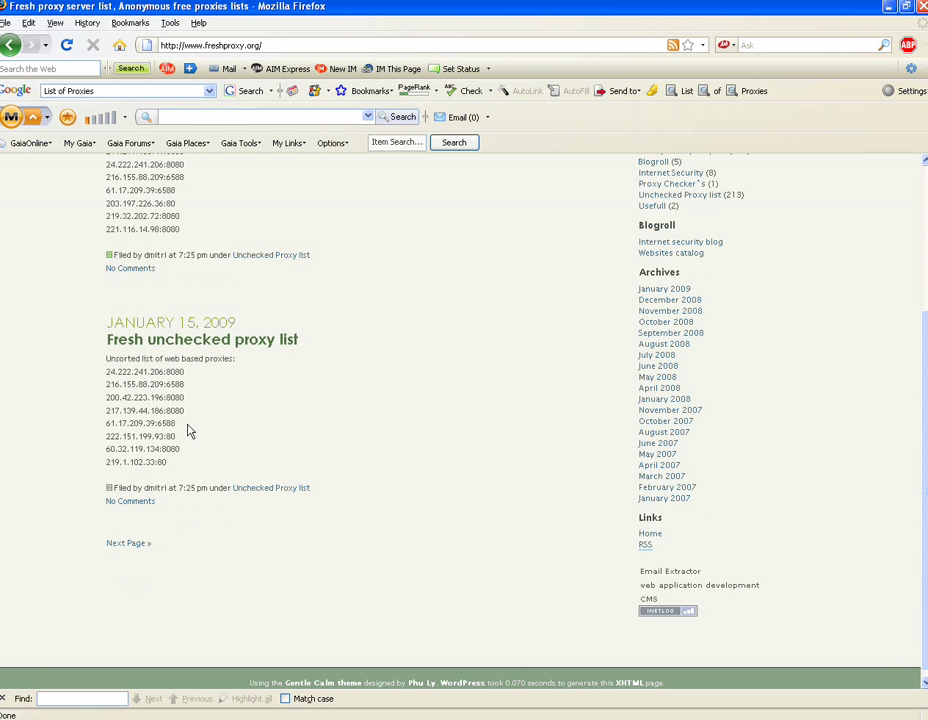
pyautogui.scroll(3)
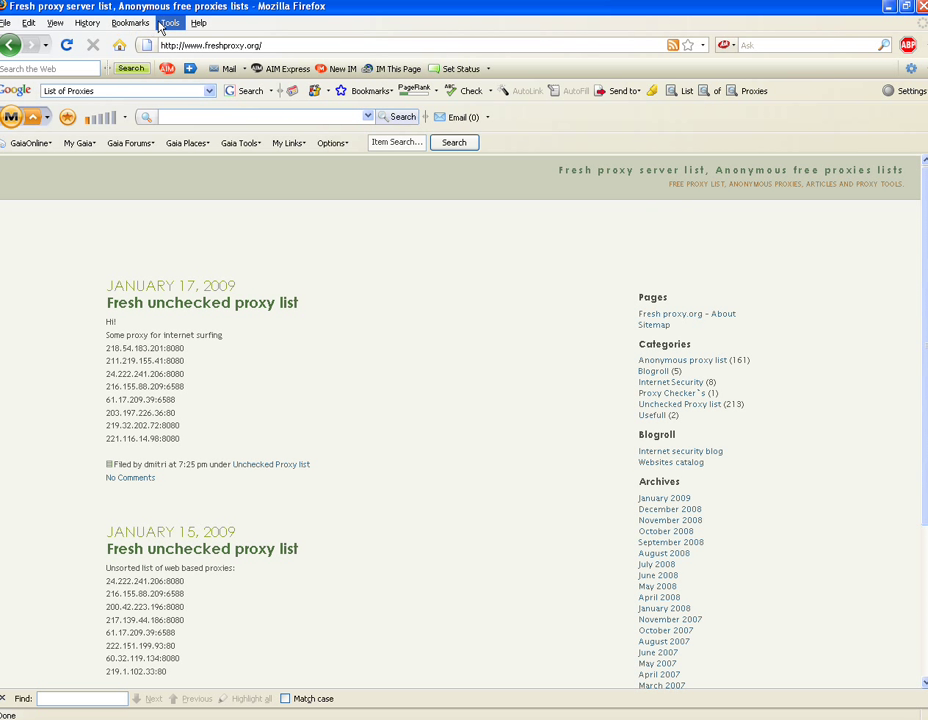
# - Open Firefox's Options window from the Tools menu
pyautogui.click(168, 22)
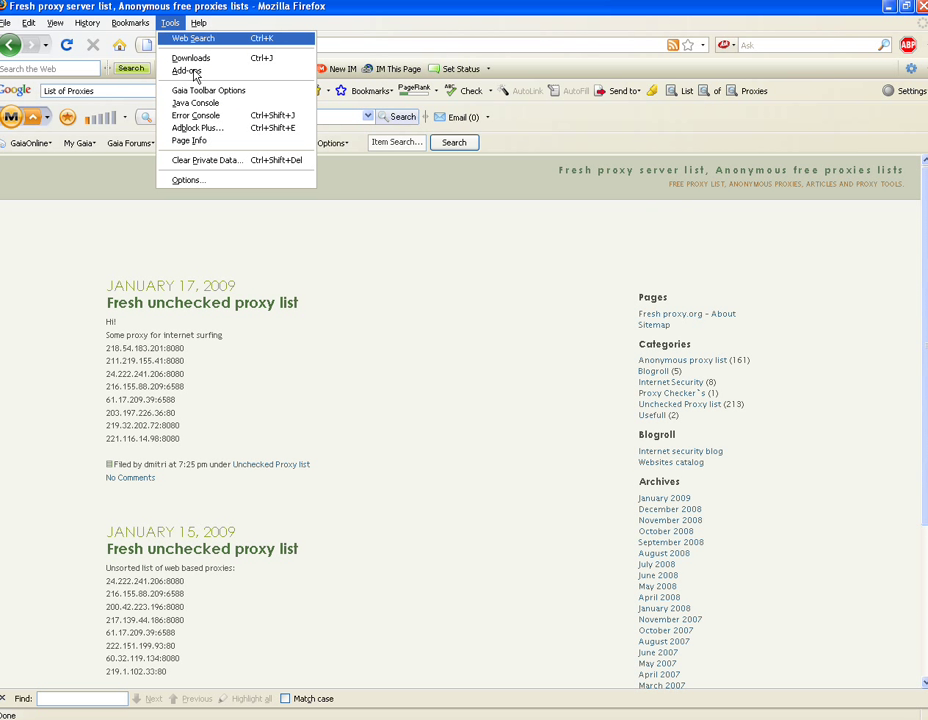
pyautogui.moveTo(200, 85)
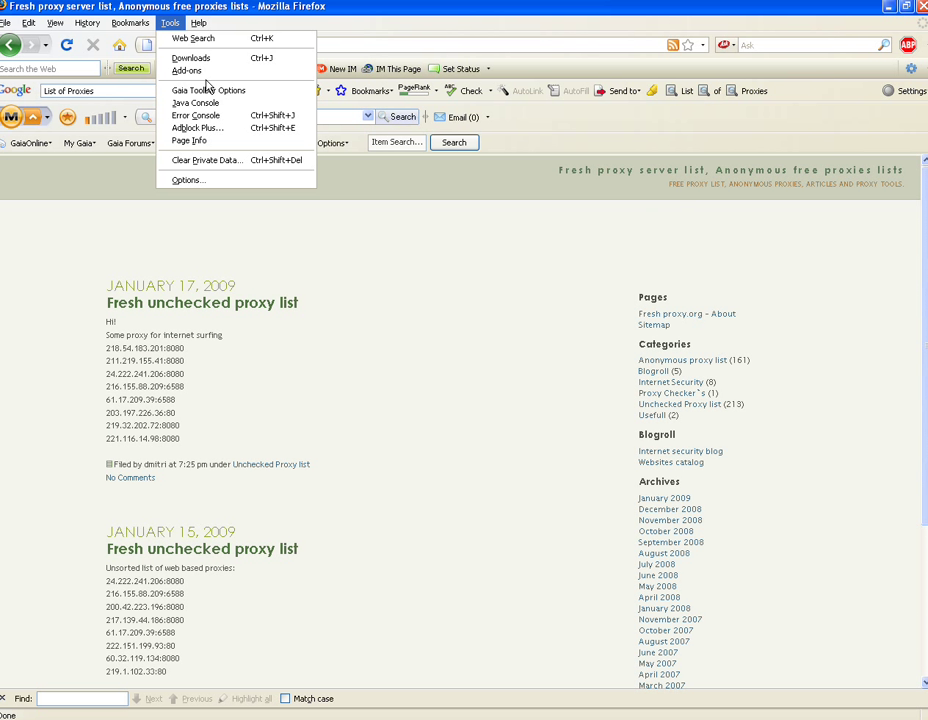
pyautogui.moveTo(186, 71)
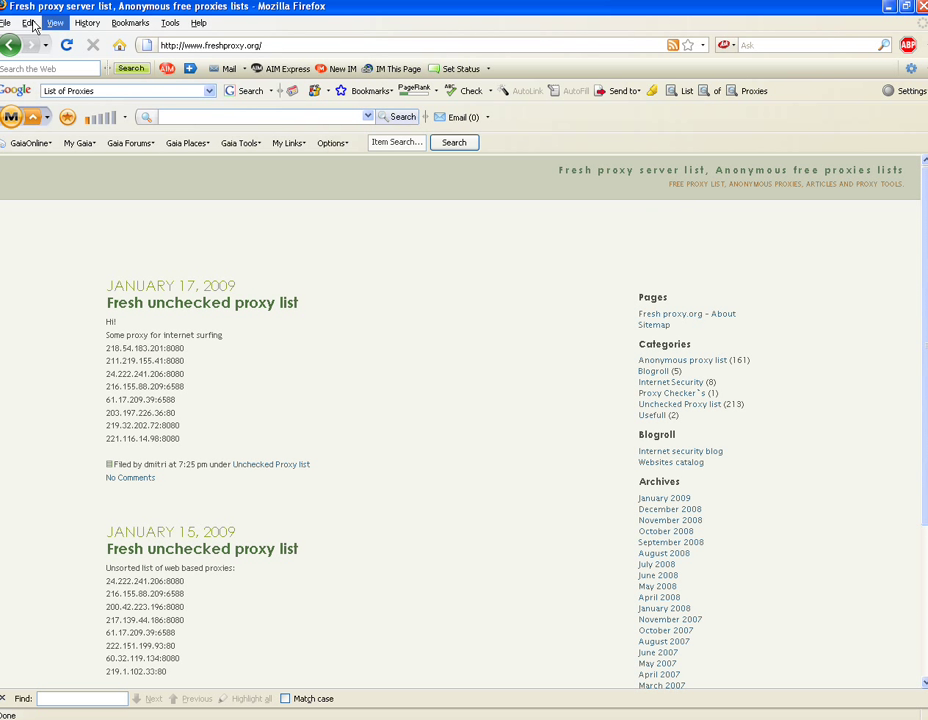
pyautogui.click(169, 22)
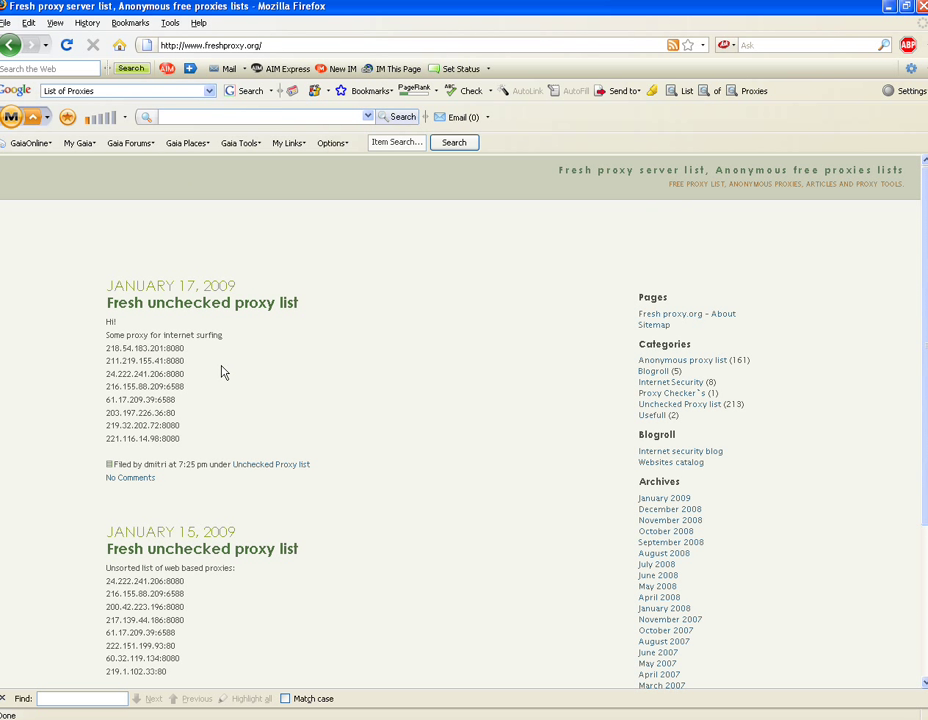
pyautogui.moveTo(199, 401)
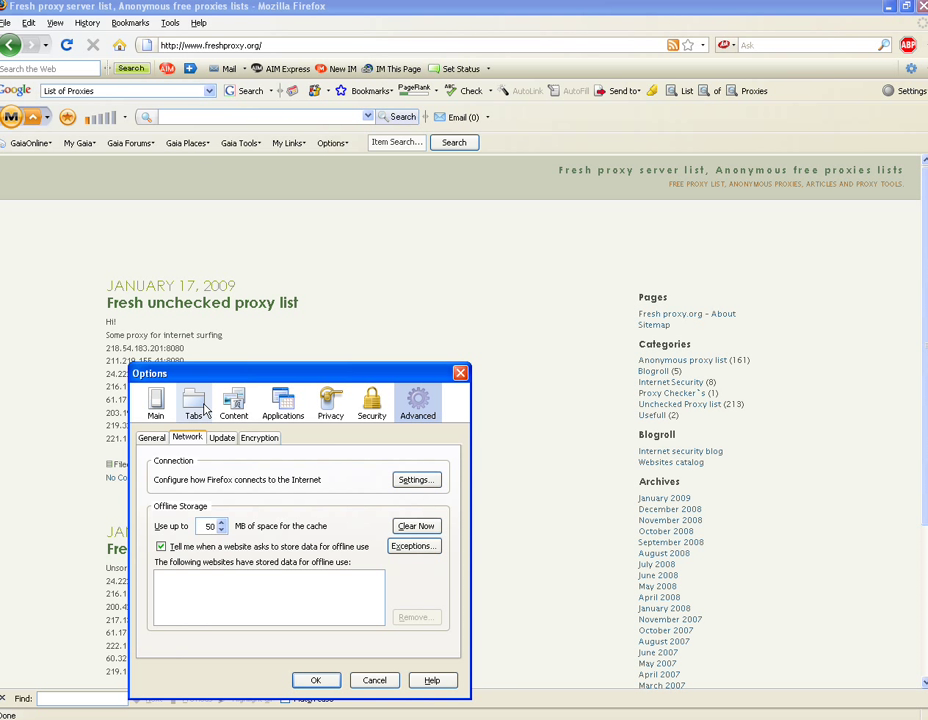
pyautogui.moveTo(330, 400)
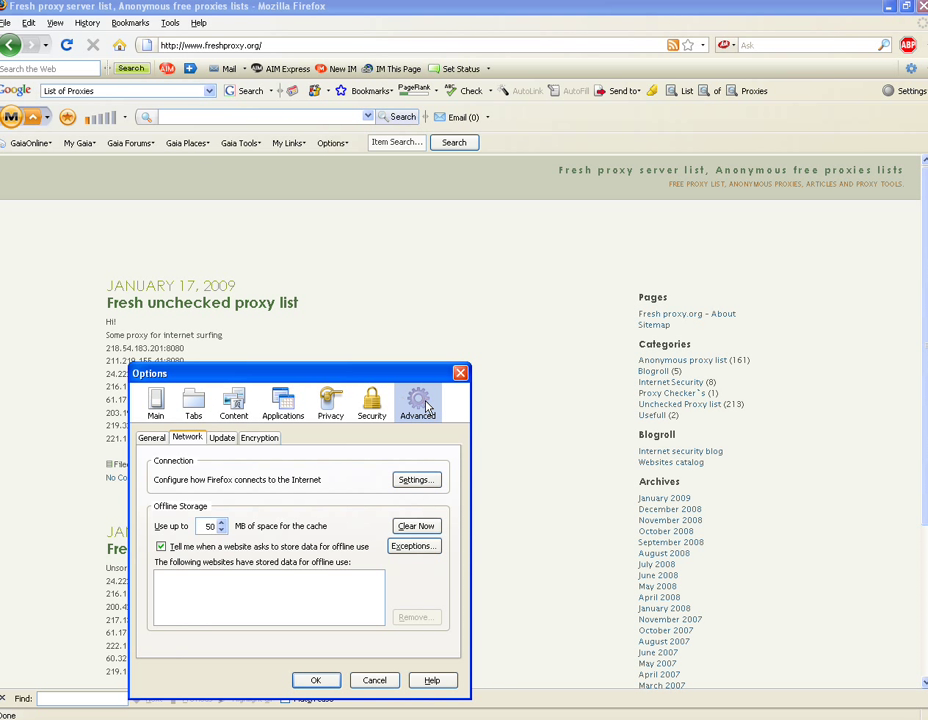
# - Go to Advanced > Network in Options and open the Connection Settings window
pyautogui.click(152, 437)
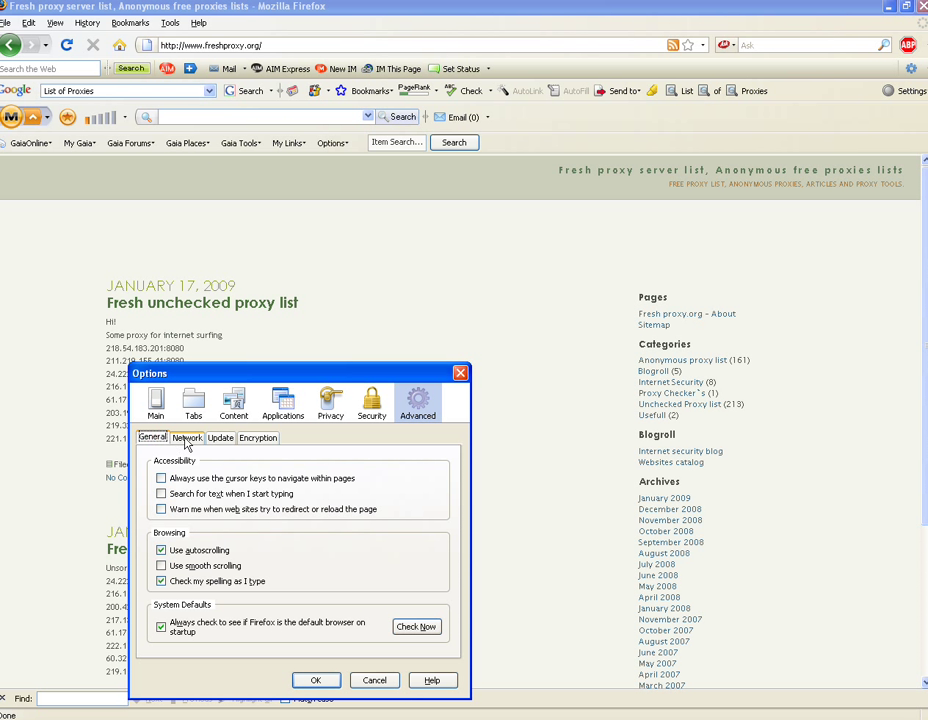
pyautogui.click(258, 437)
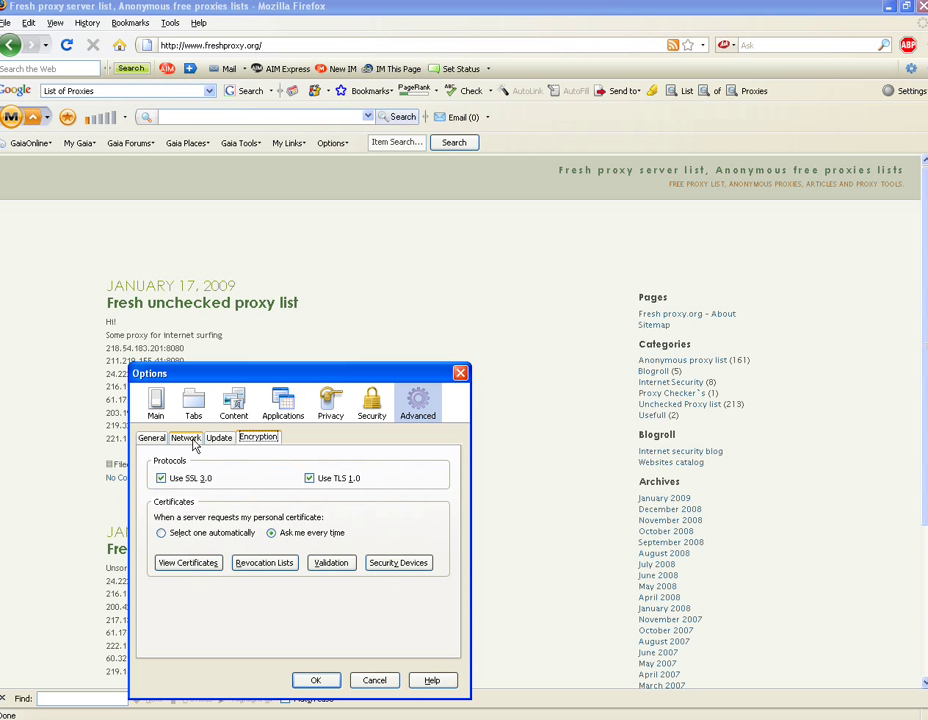
pyautogui.click(187, 438)
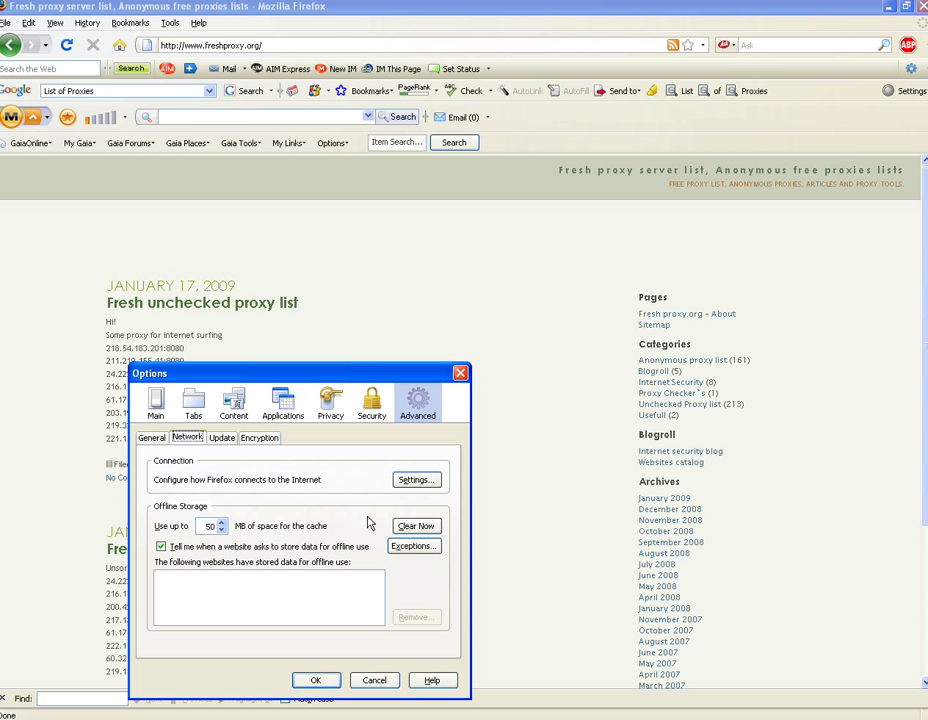
pyautogui.moveTo(185, 485)
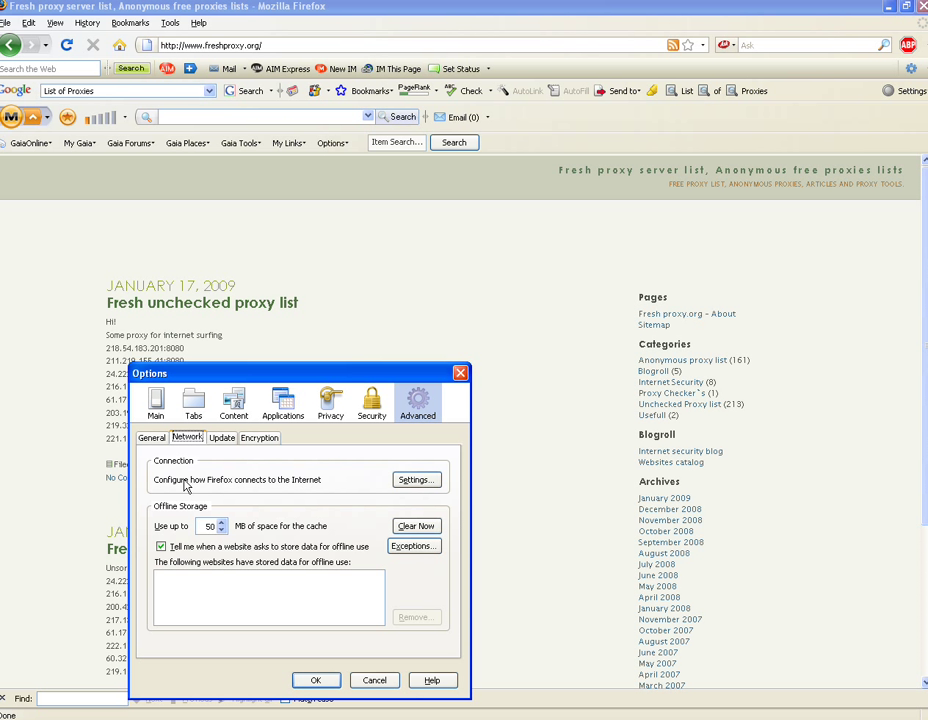
pyautogui.moveTo(375, 490)
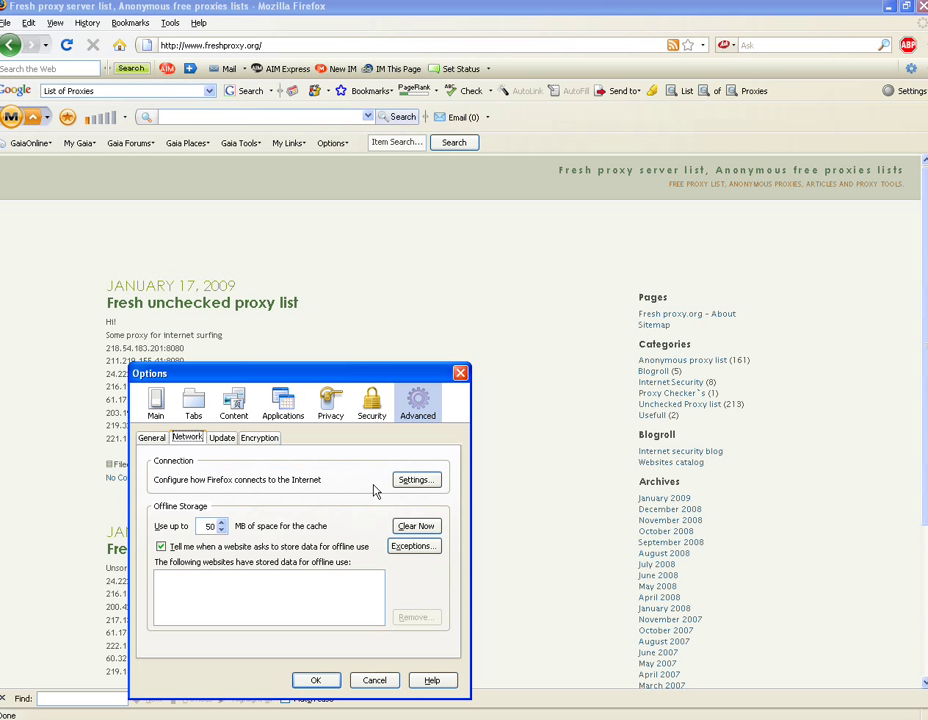
pyautogui.click(413, 479)
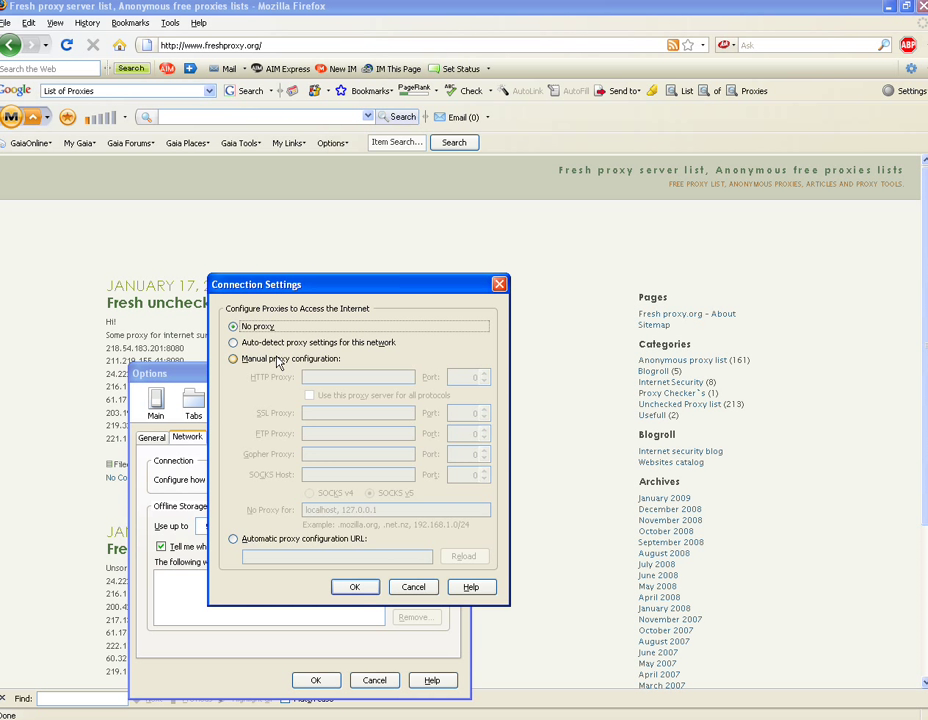
# - Choose manual proxy configuration with HTTP proxy 218.54.183.201 on port 8080
pyautogui.click(234, 358)
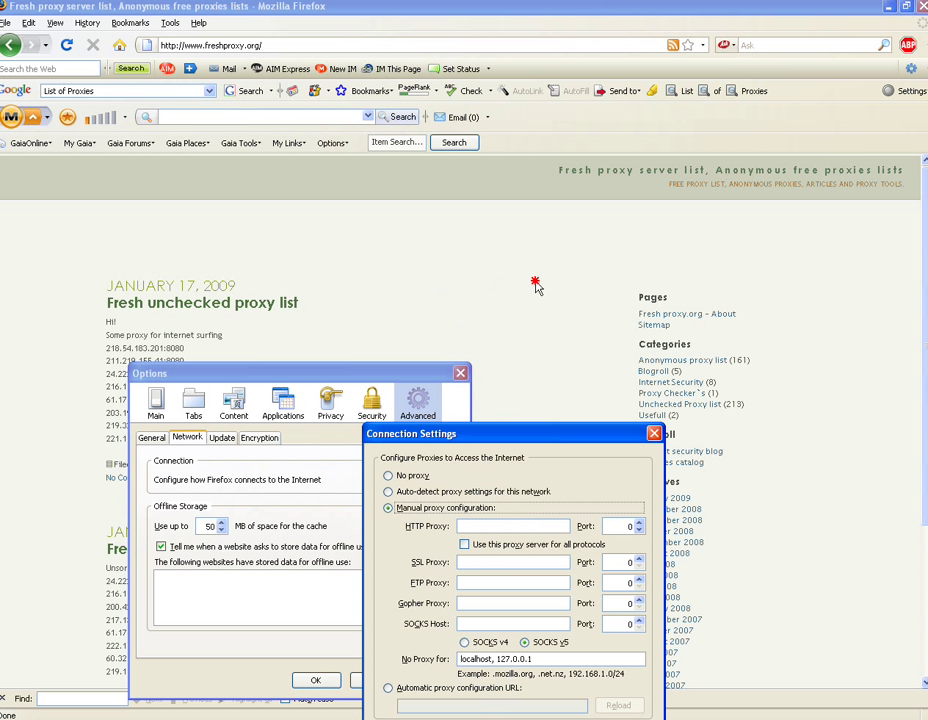
pyautogui.moveTo(555, 300)
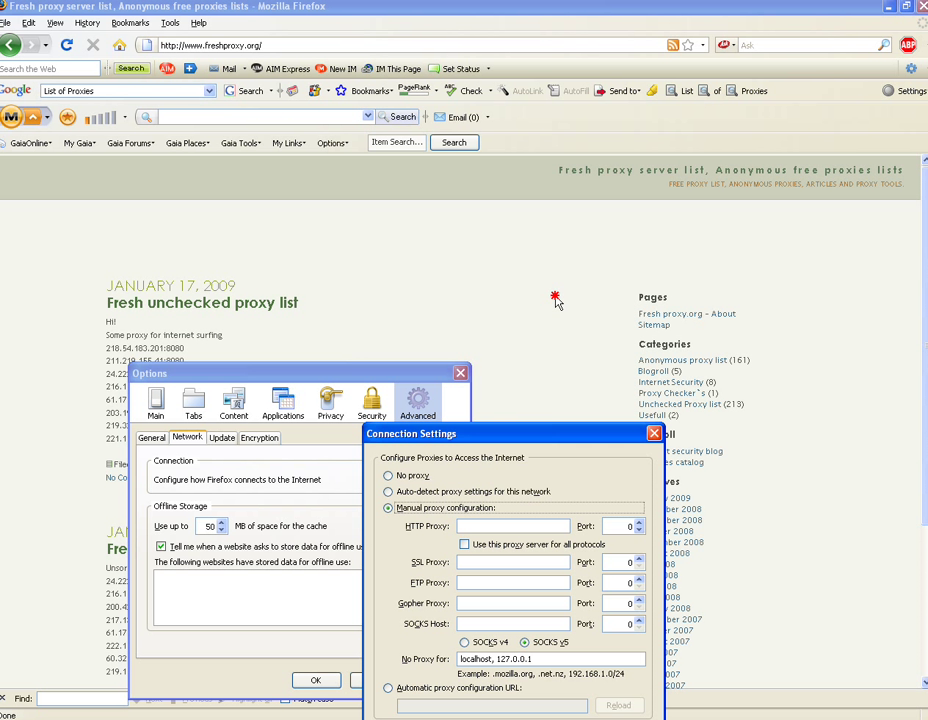
pyautogui.moveTo(577, 330)
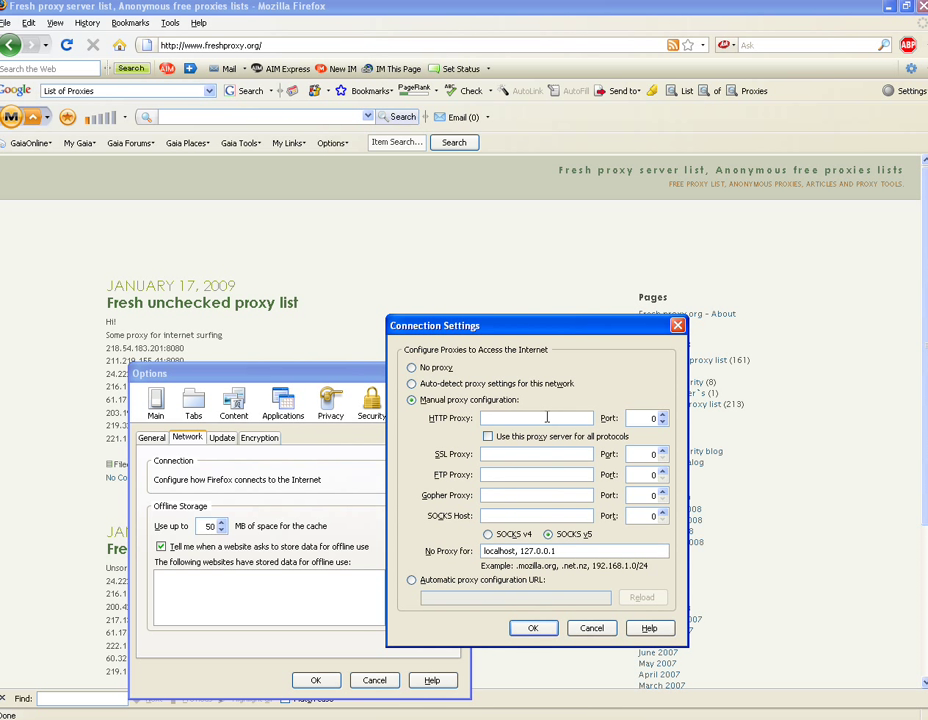
pyautogui.write('2')
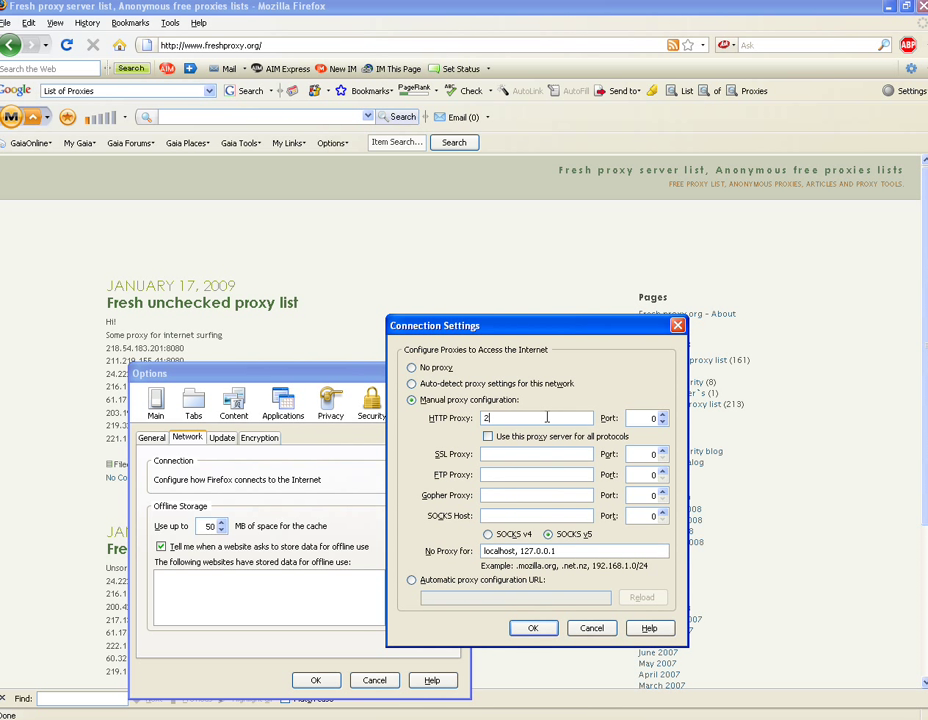
pyautogui.write('18.54')
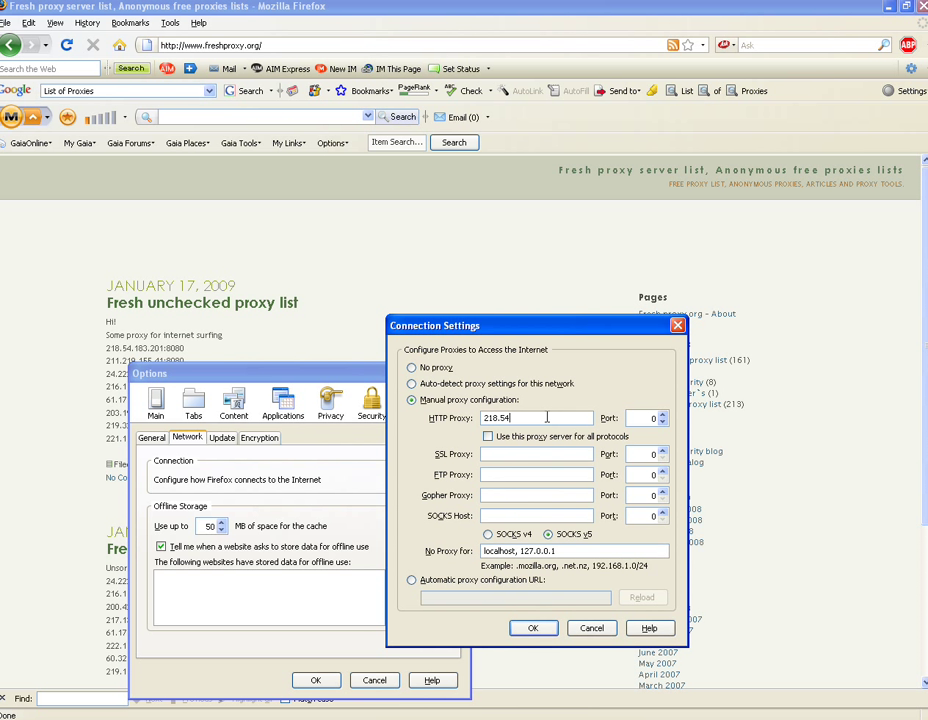
pyautogui.write('.183.')
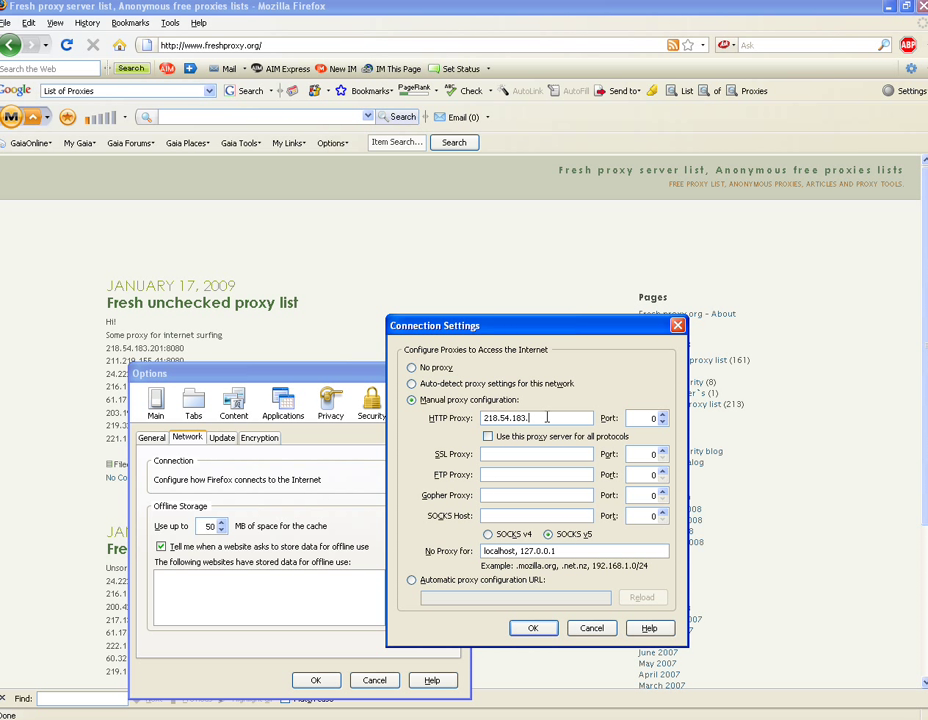
pyautogui.write('201')
pyautogui.click(645, 418)
pyautogui.write('8080')
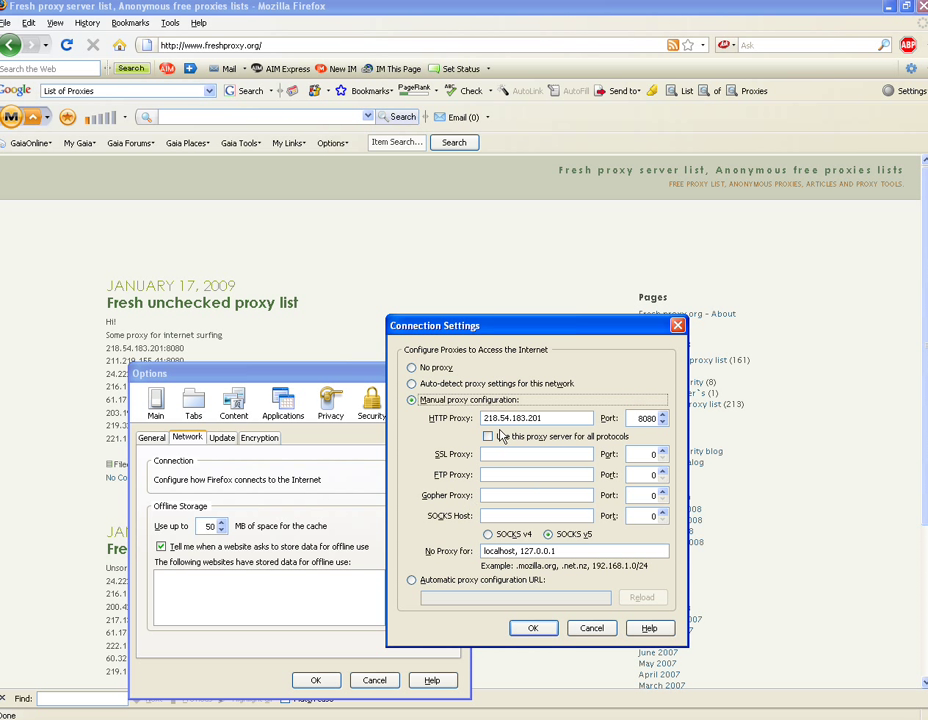
# - Apply the proxy to all protocols, double-check Connection Settings, and confirm Options with OK
pyautogui.click(488, 436)
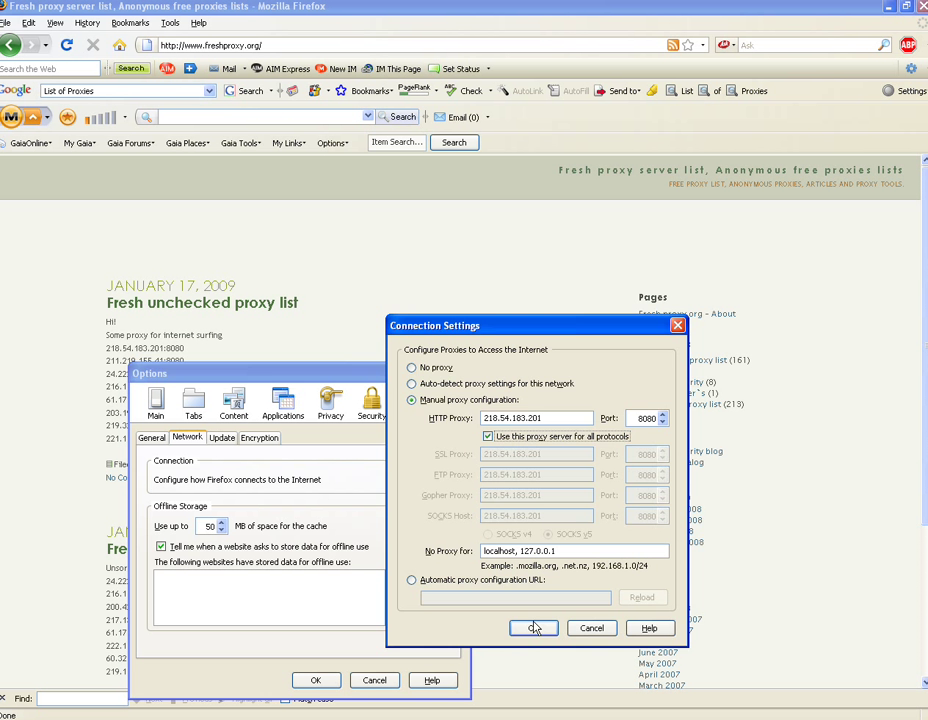
pyautogui.click(533, 628)
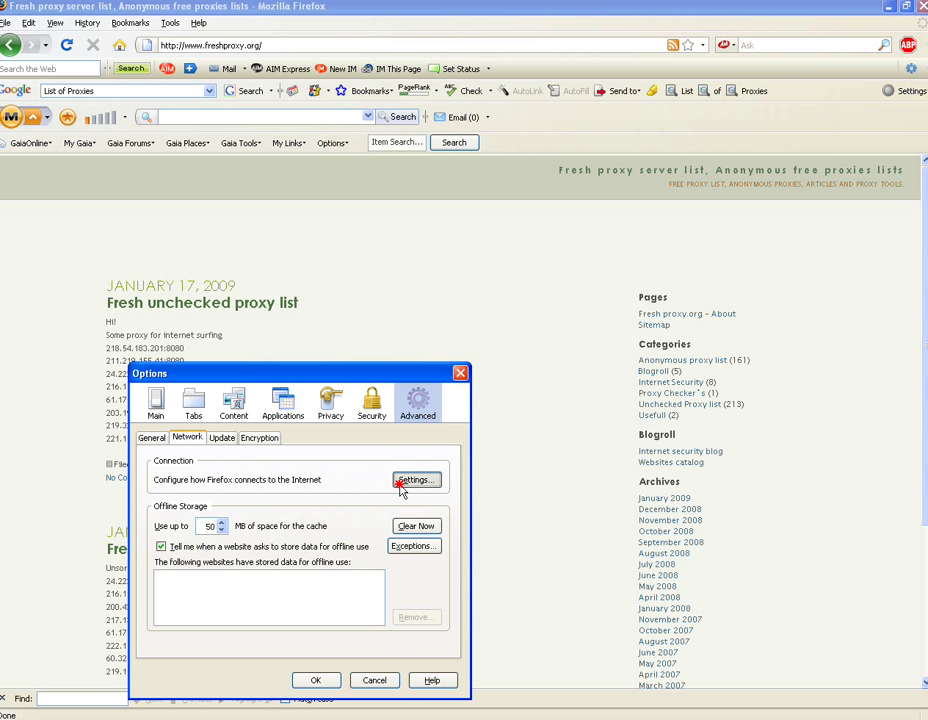
pyautogui.click(413, 480)
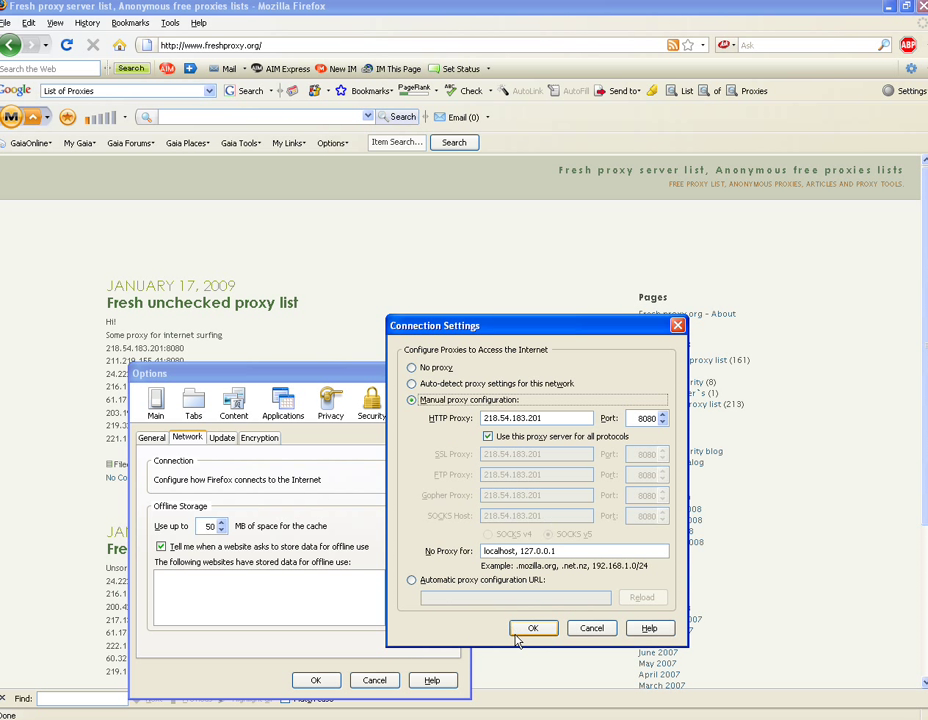
pyautogui.click(532, 628)
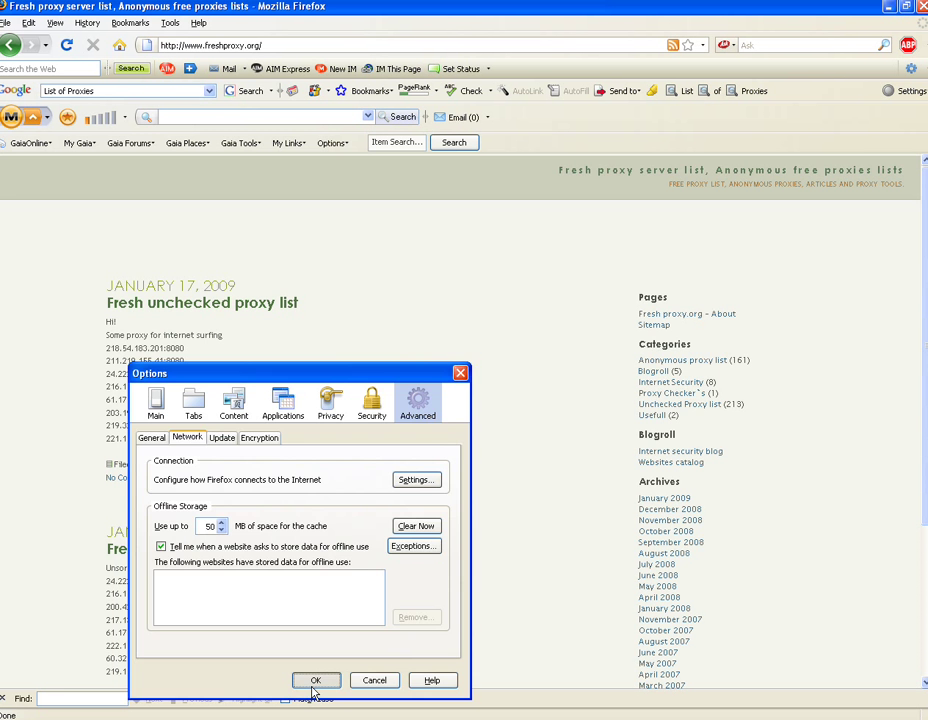
pyautogui.click(315, 680)
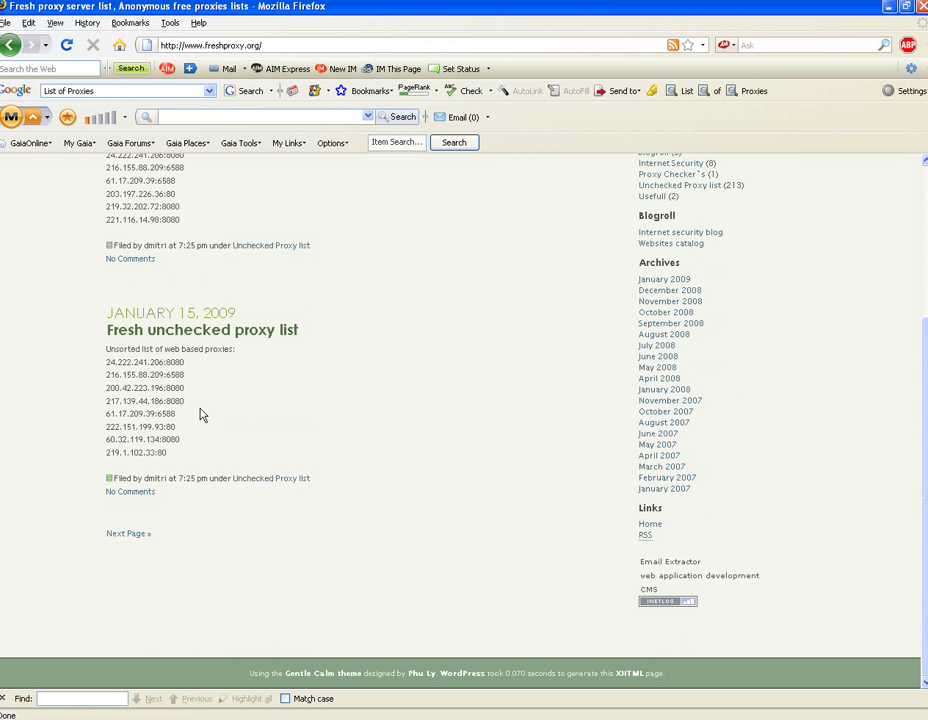
pyautogui.scroll(3)
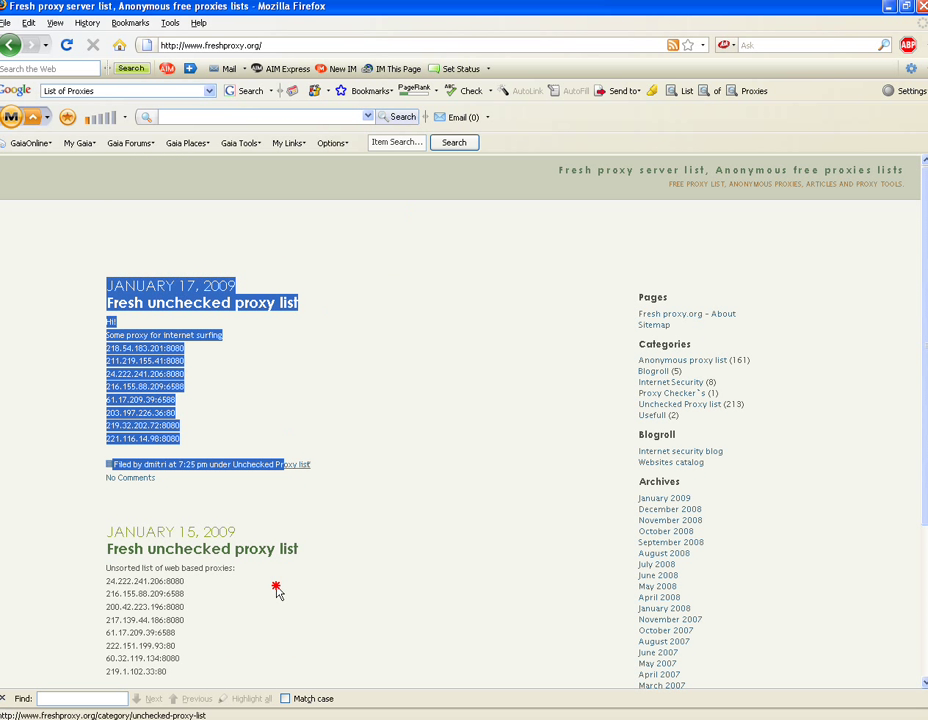
pyautogui.scroll(-3)
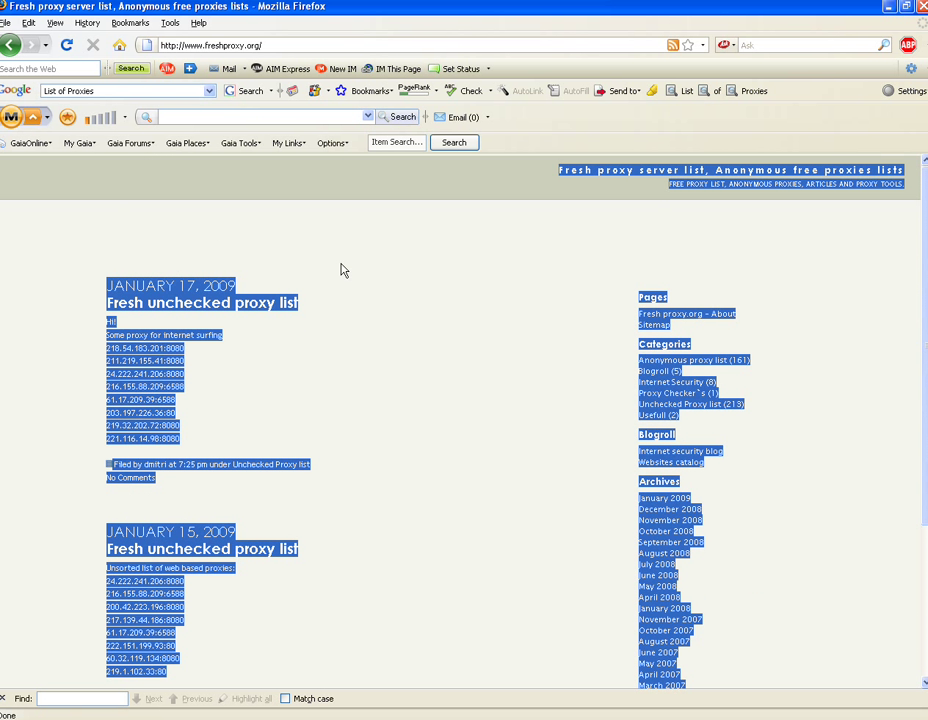
pyautogui.click(369, 186)
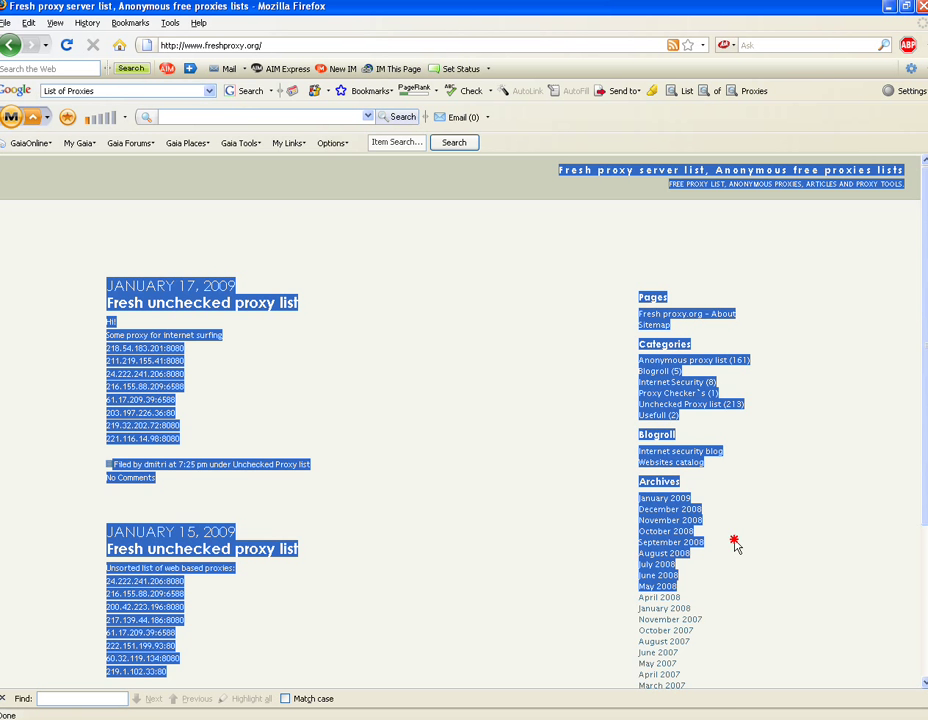
pyautogui.scroll(-3)
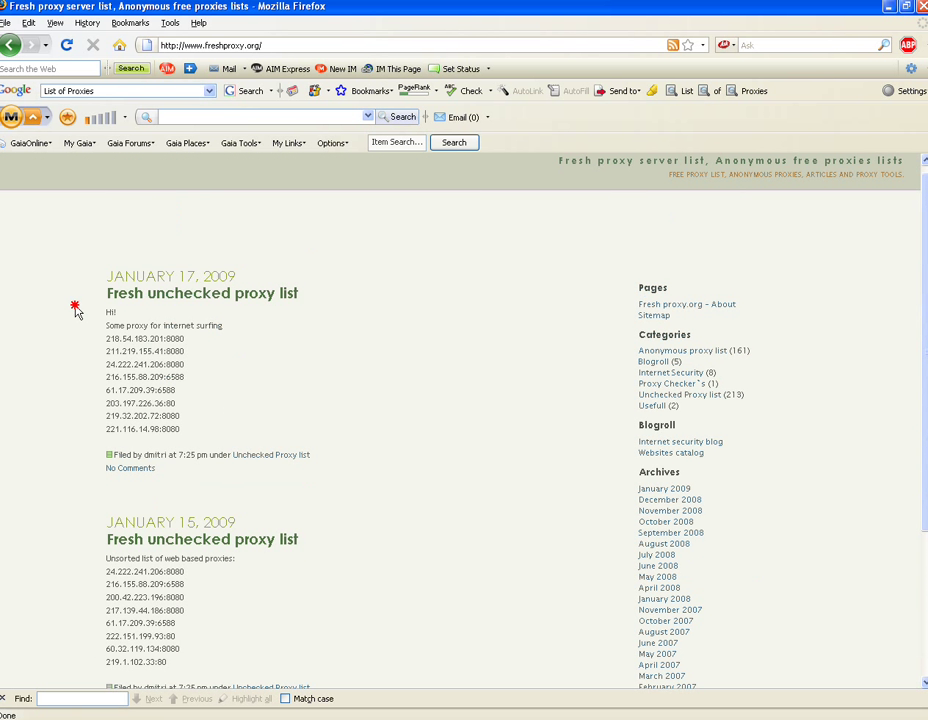
pyautogui.moveTo(192, 347)
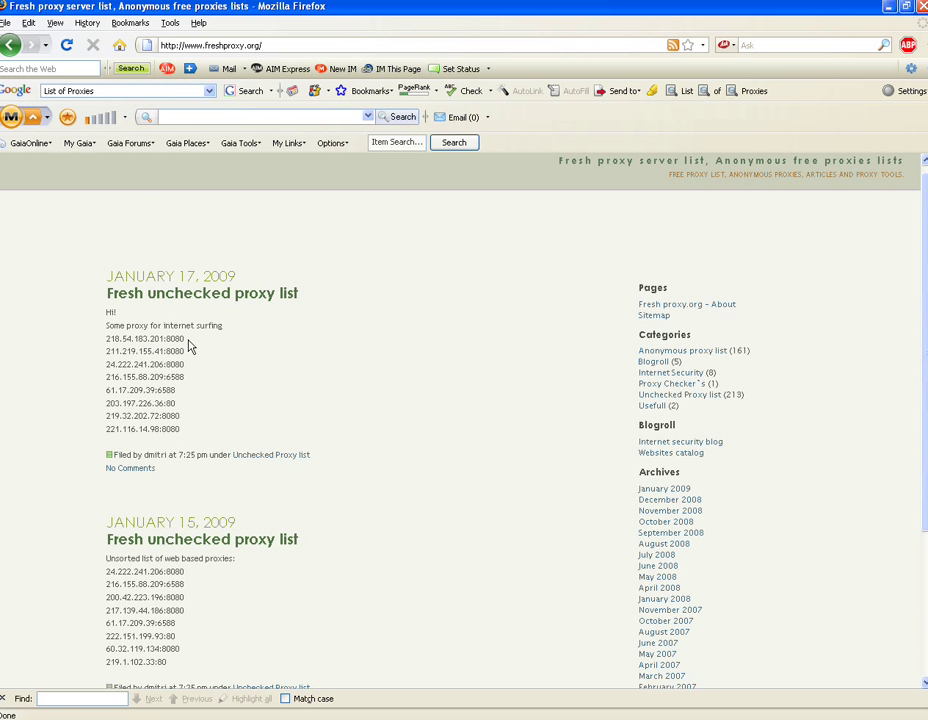
pyautogui.doubleClick(143, 338)
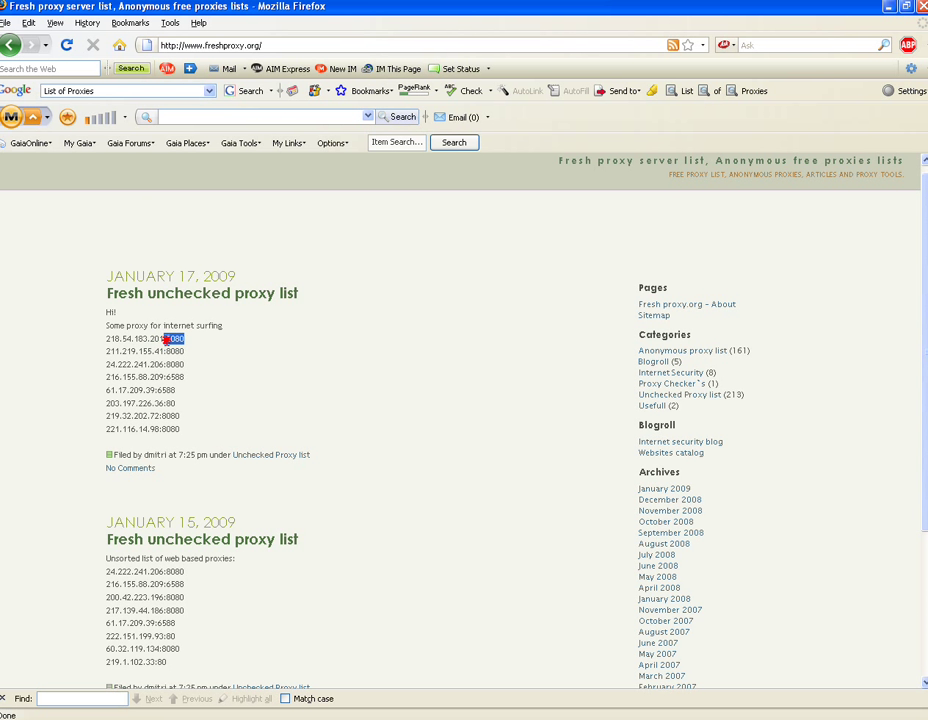
pyautogui.tripleClick(142, 338)
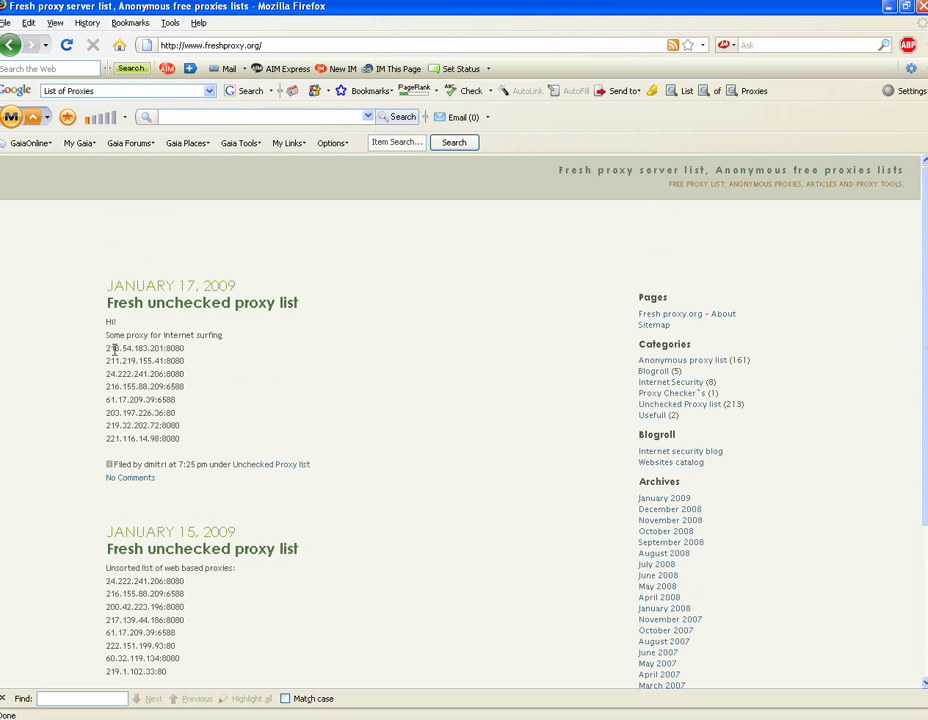
pyautogui.moveTo(106, 348); pyautogui.dragTo(183, 360)
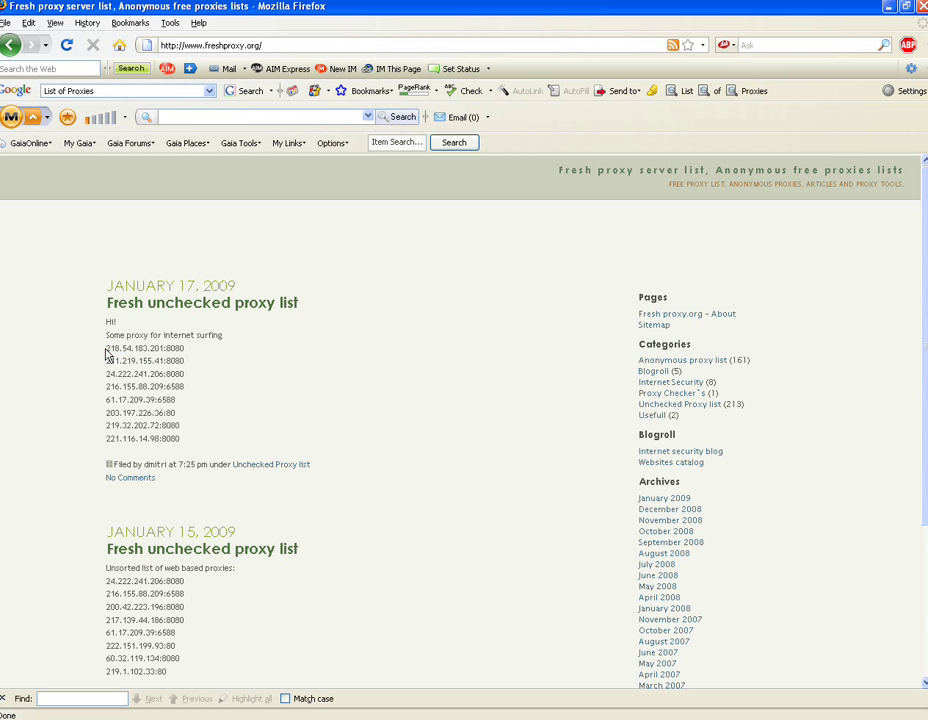
pyautogui.moveTo(221, 334)
pyautogui.write('Runescape.com')
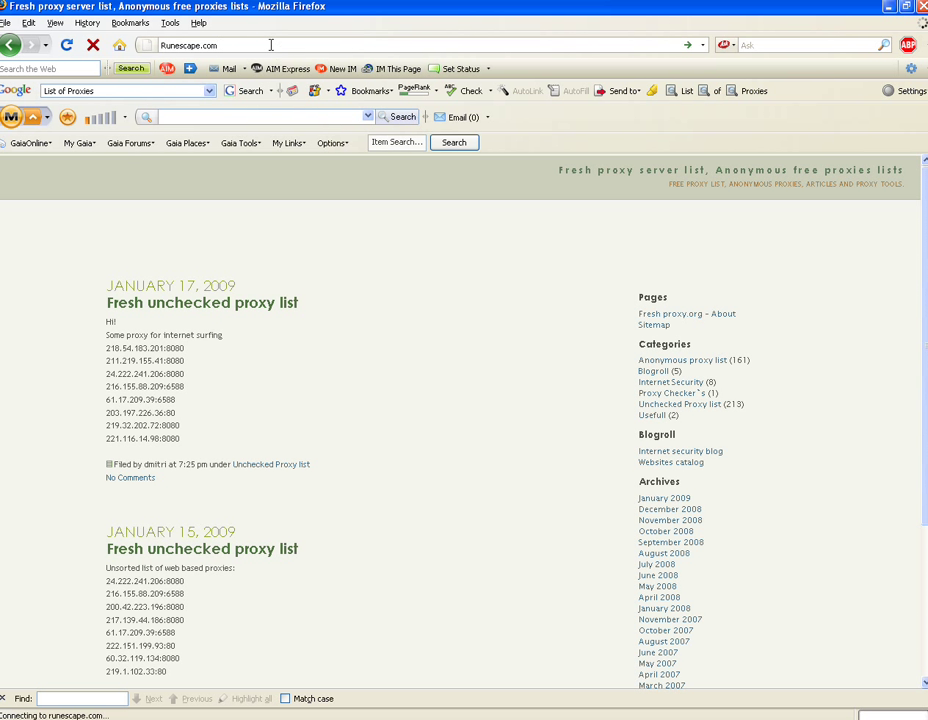
pyautogui.moveTo(297, 300)
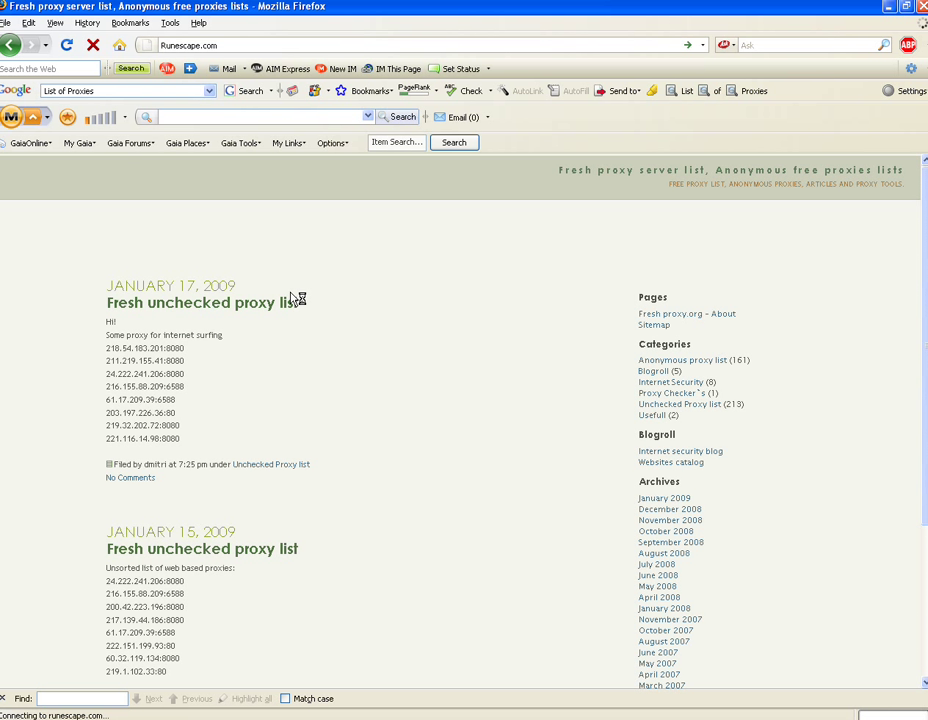
pyautogui.moveTo(550, 246)
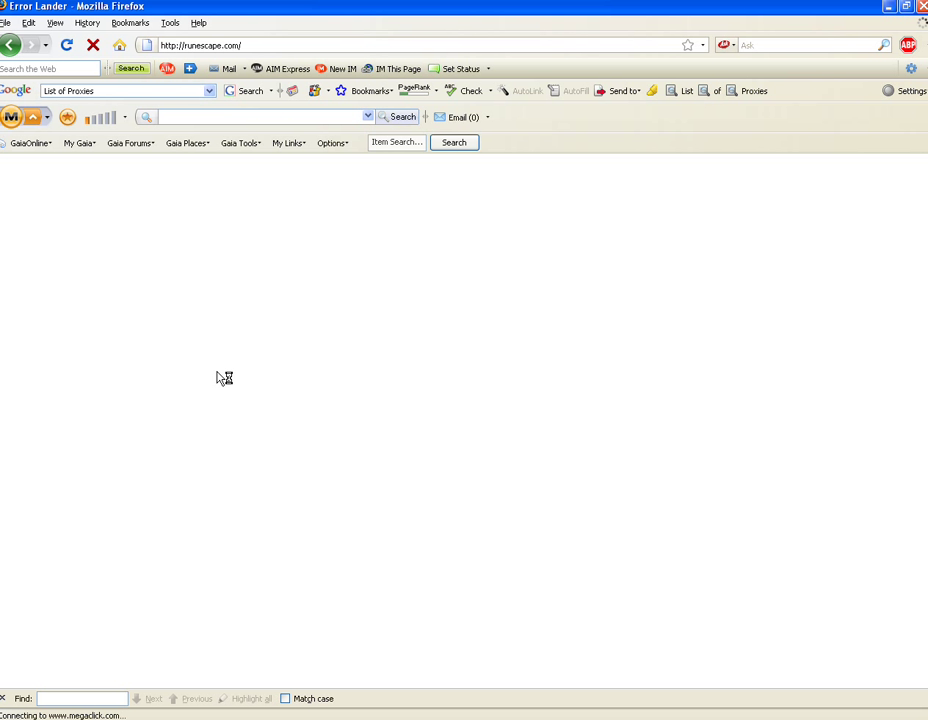
pyautogui.moveTo(216, 218)
pyautogui.write('Runescape.com')
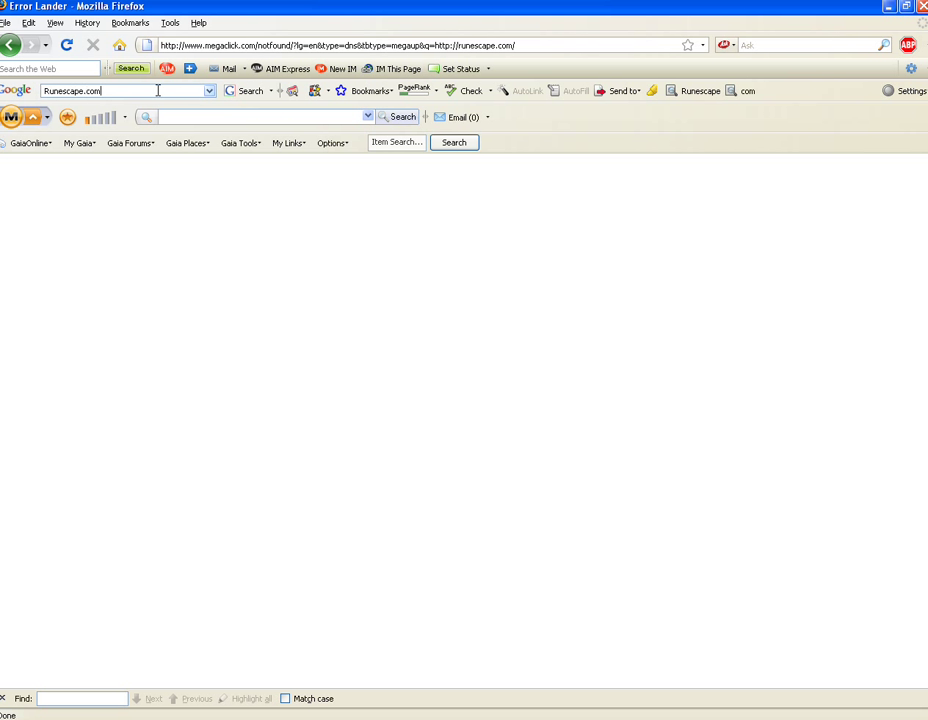
# - Search the web for Runescape, then close the Firefox window
pyautogui.press('Return')
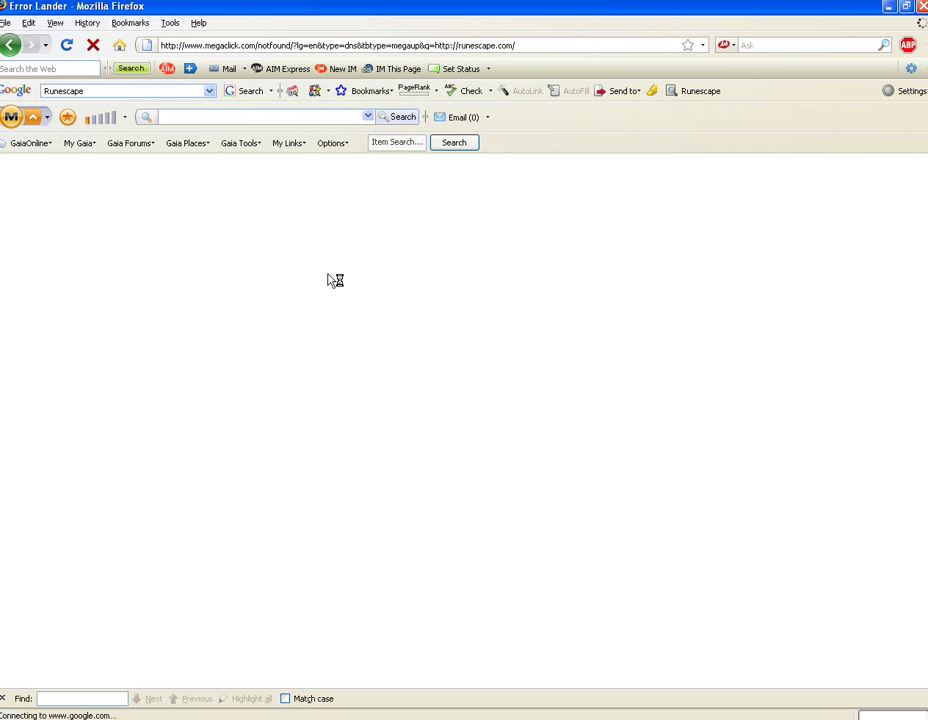
pyautogui.moveTo(352, 267)
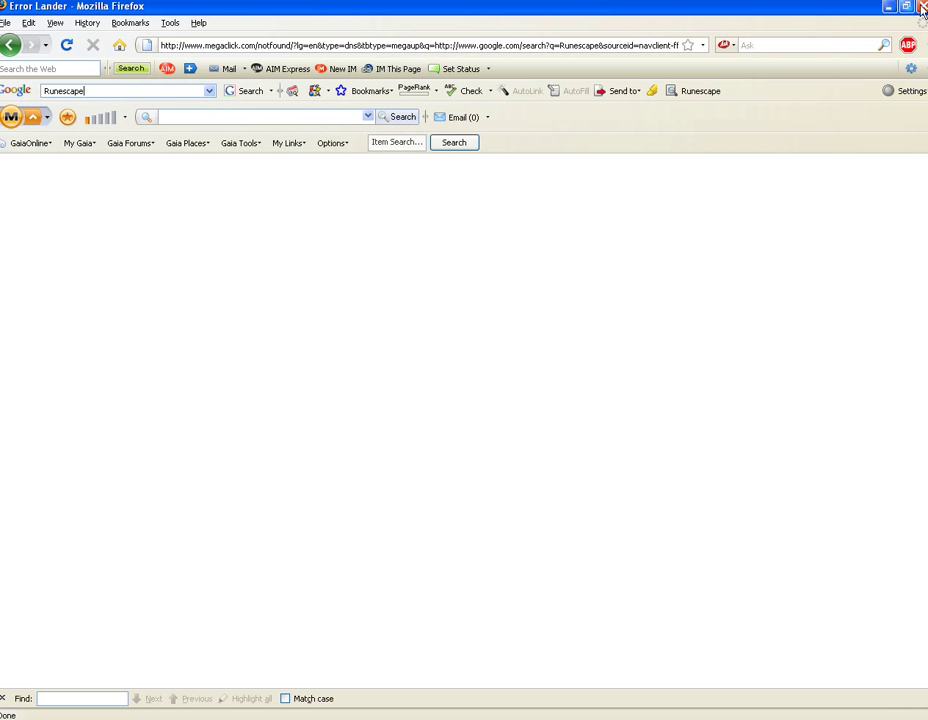
pyautogui.click(920, 7)
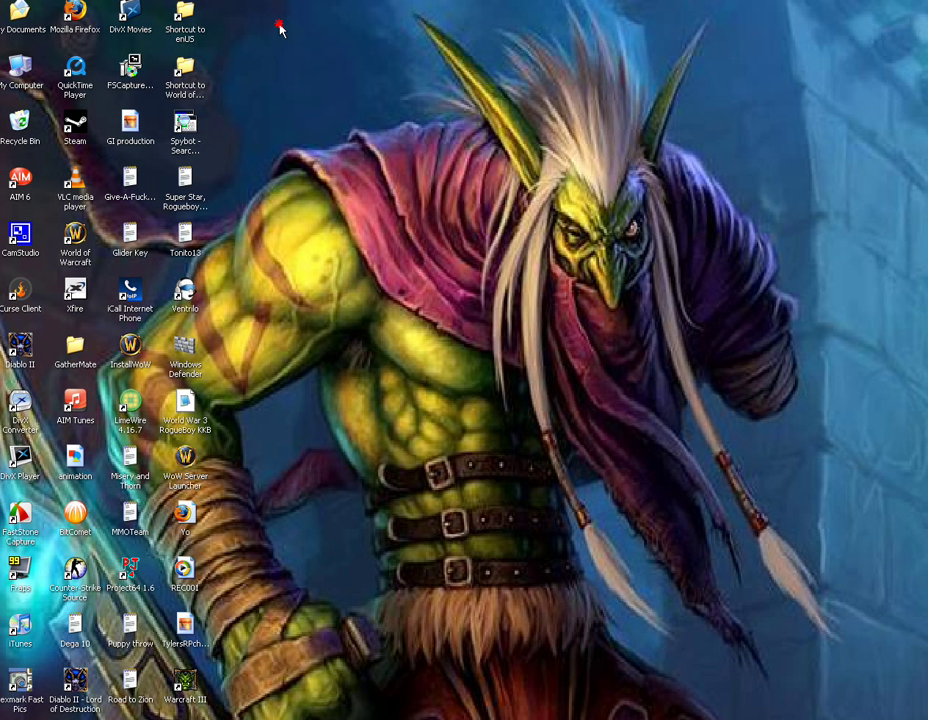